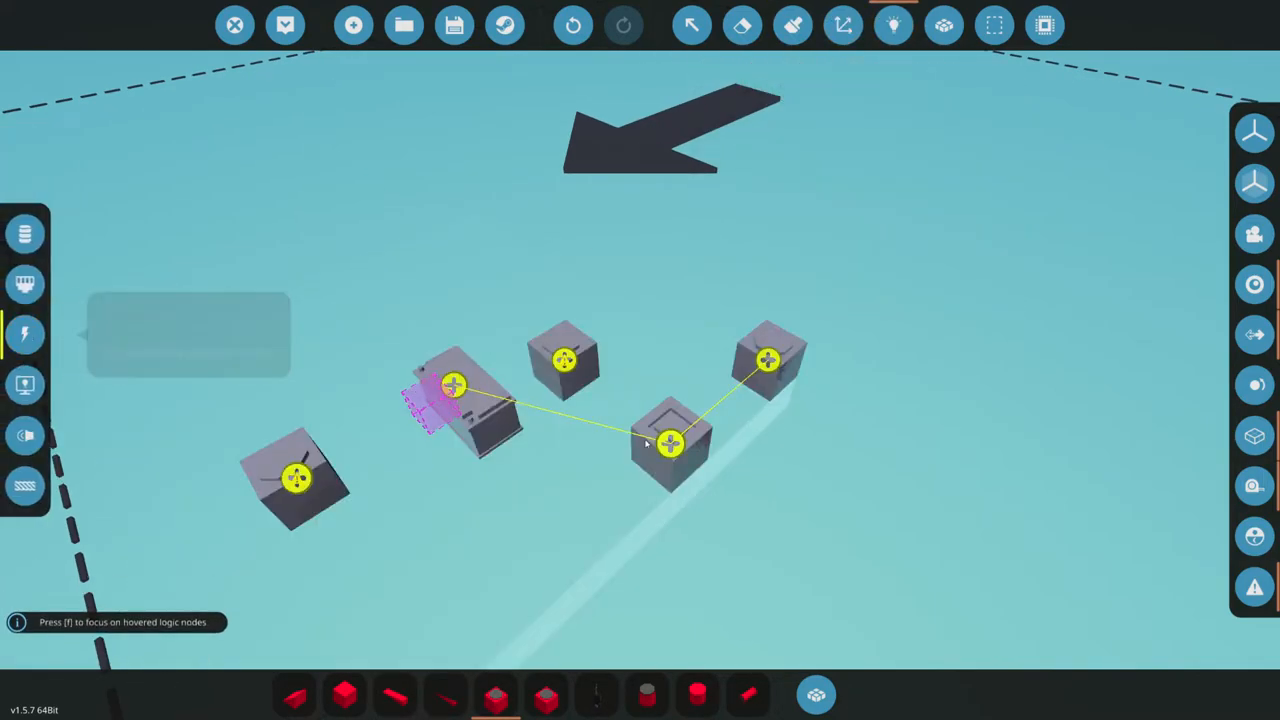
{"action": "mouse_move", "coordinate": [24, 232]}
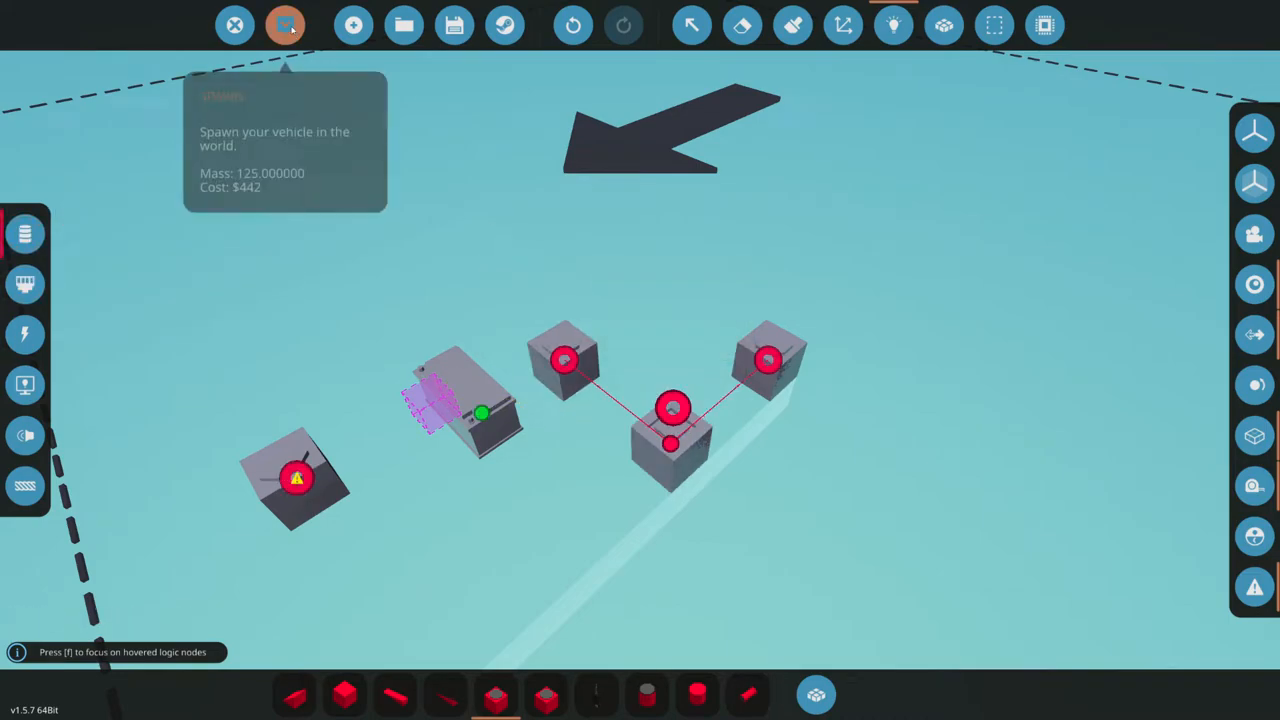
- Spawn the logic-wired light block vehicle onto the hangar floor
{"action": "left_click", "coordinate": [284, 24]}
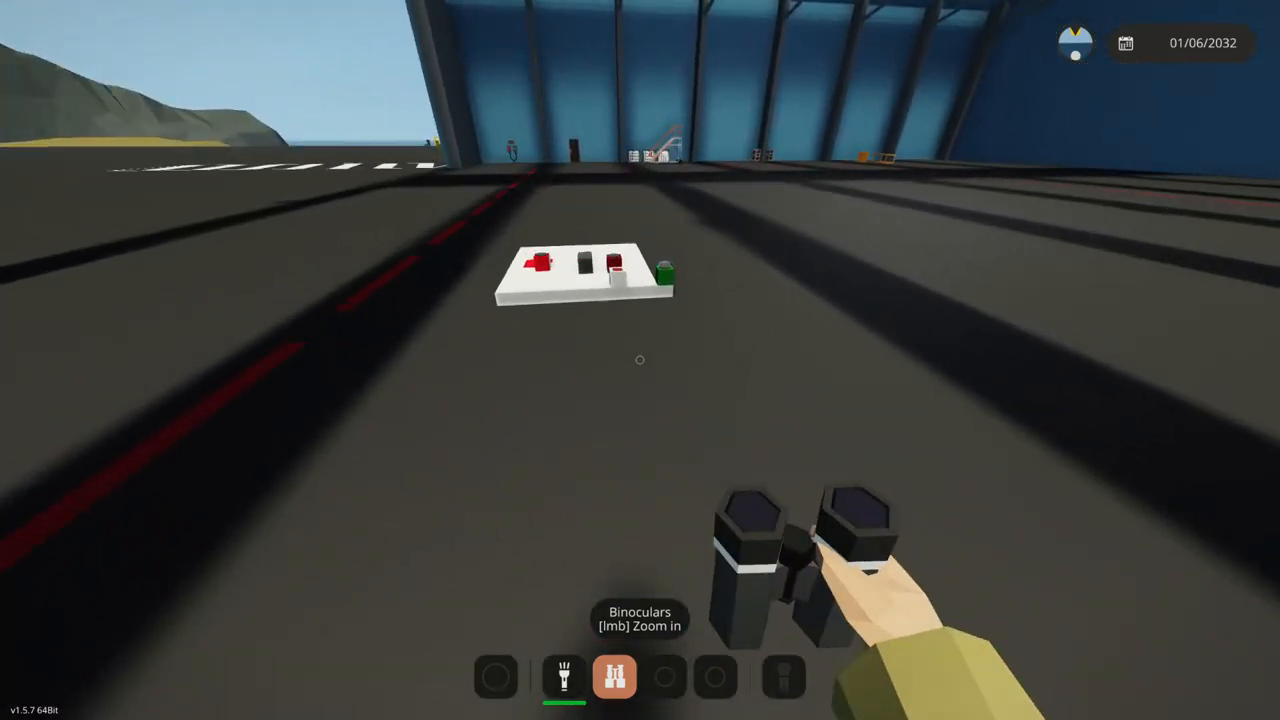